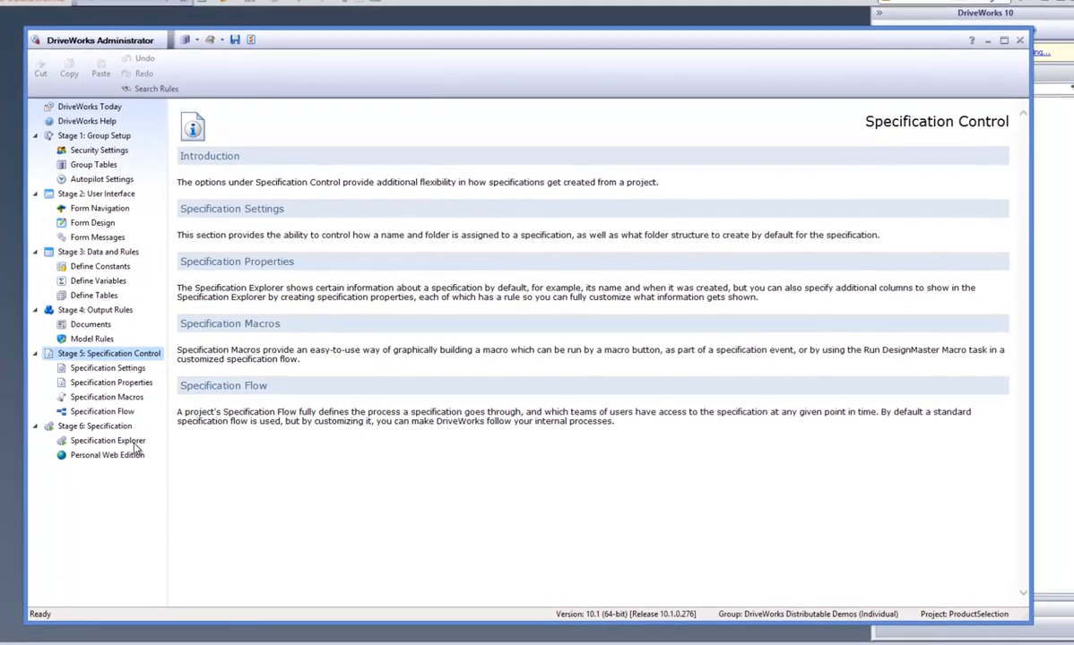
- Open the Specification Explorer from Stage 6: Specification in the navigation tree
click(107, 440)
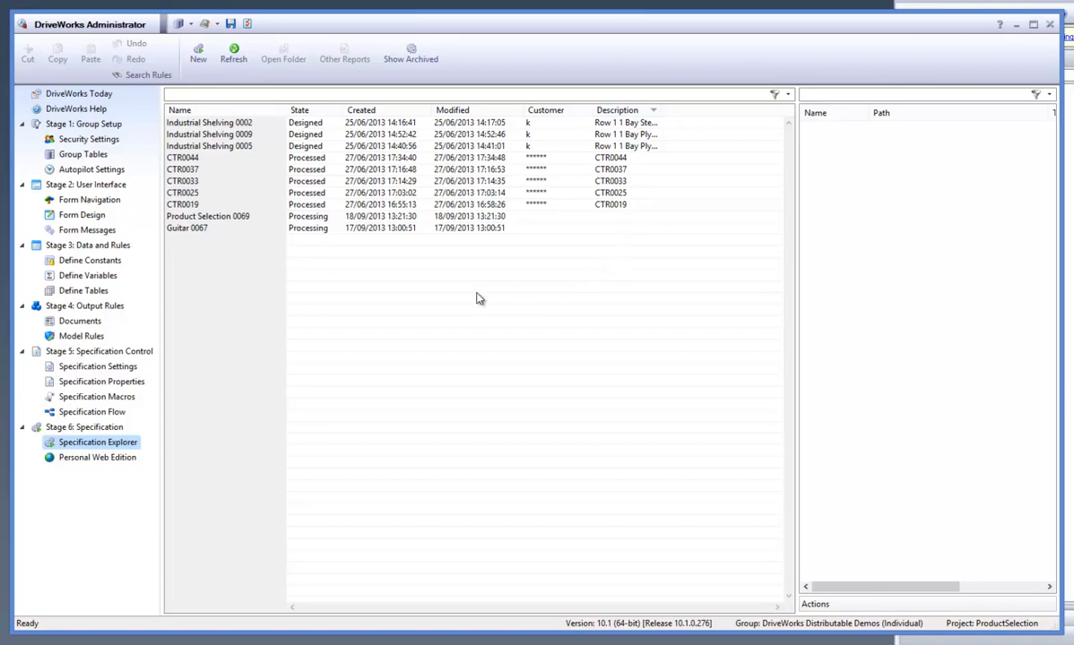
mouse_move(435, 305)
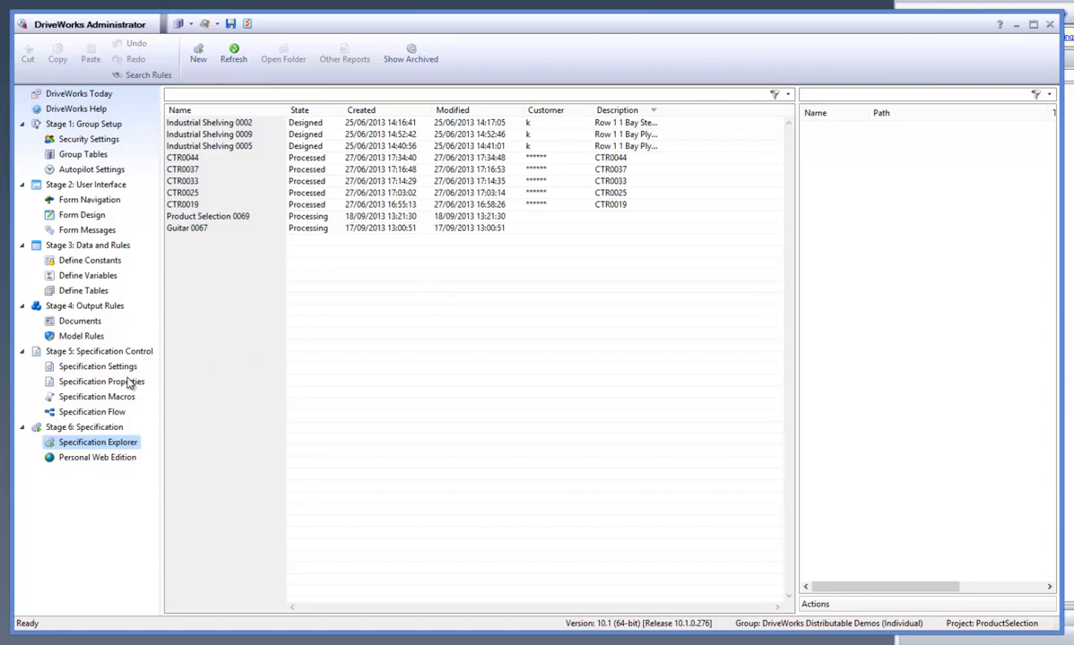
- Add a specification property named 'SubTotal' and select it for rule editing
click(196, 54)
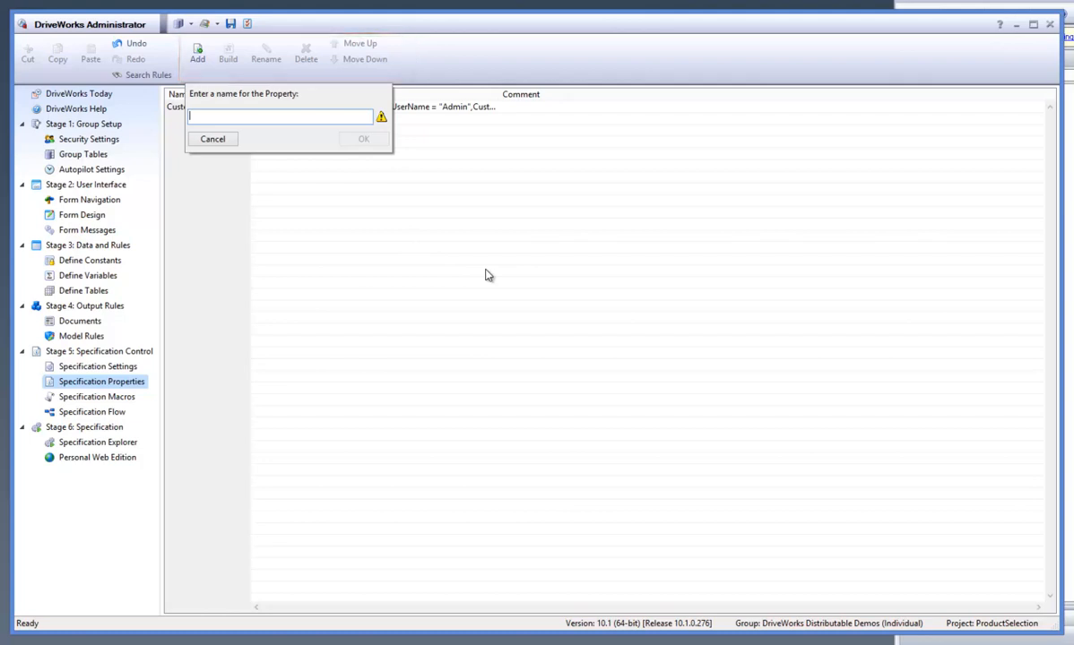
text(Sub)
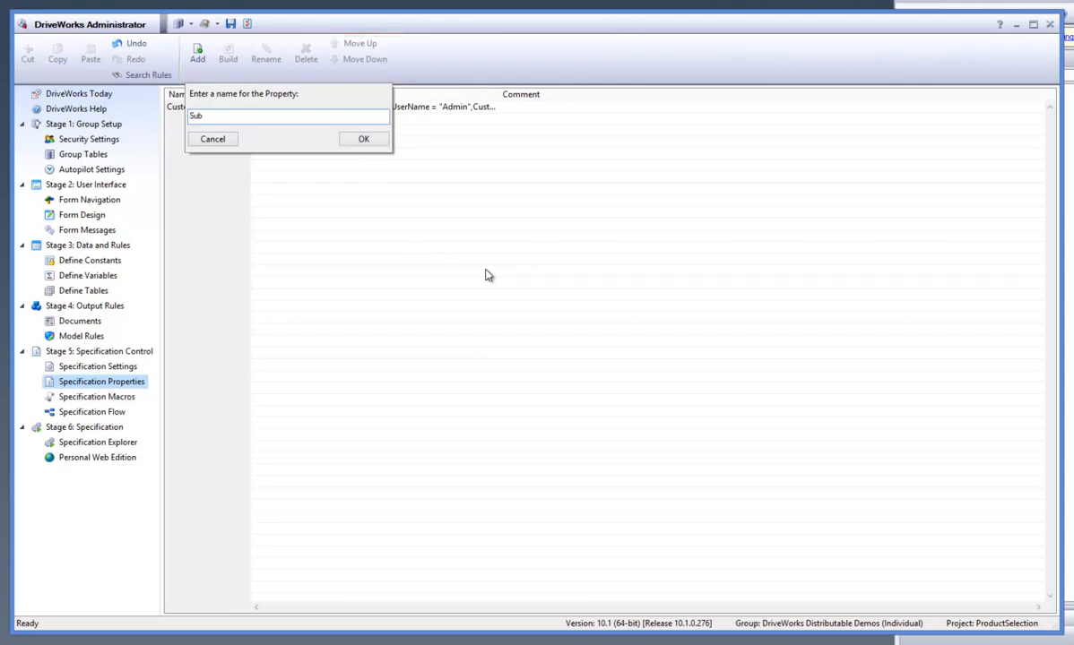
text(Total)
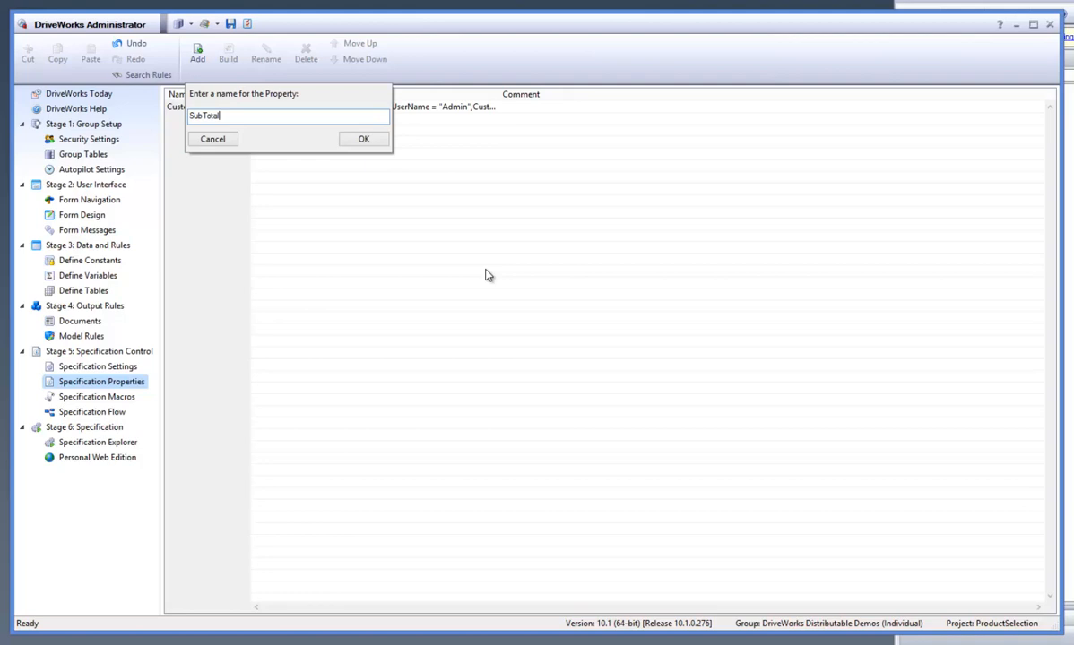
click(363, 139)
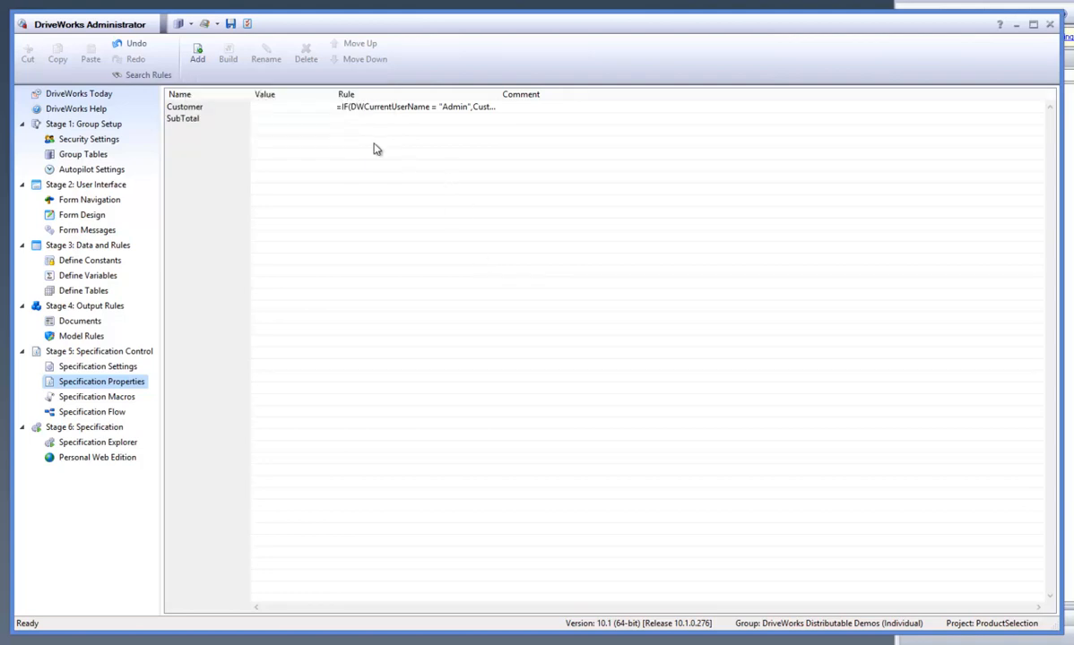
click(183, 118)
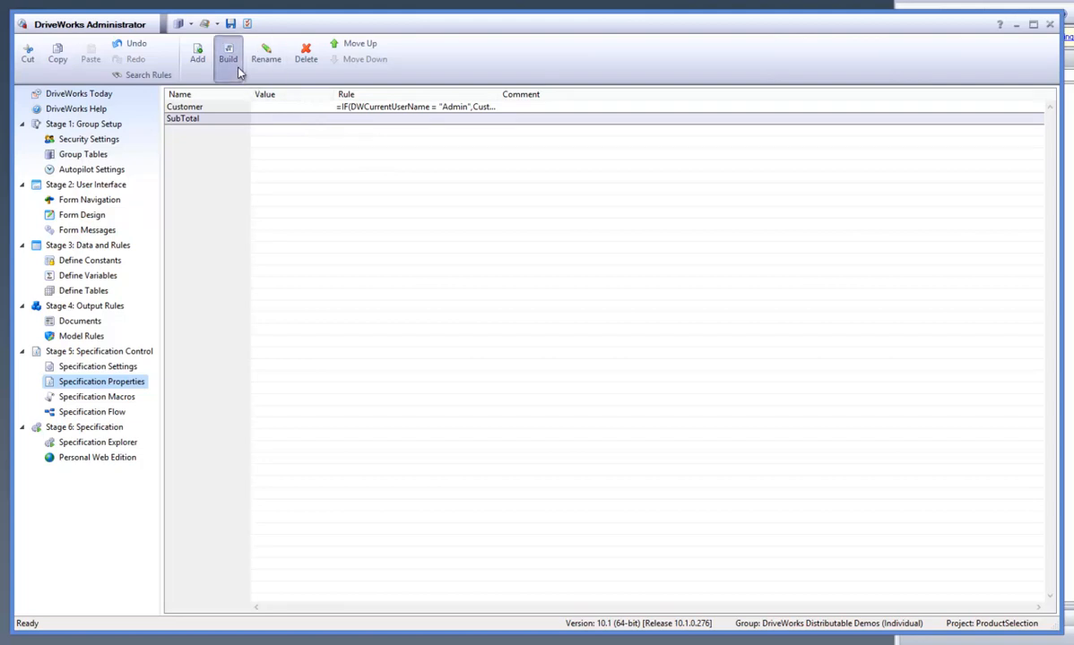
- Set SubTotal's rule to the Label_SubTotal control, then return to the Specification Explorer
click(227, 53)
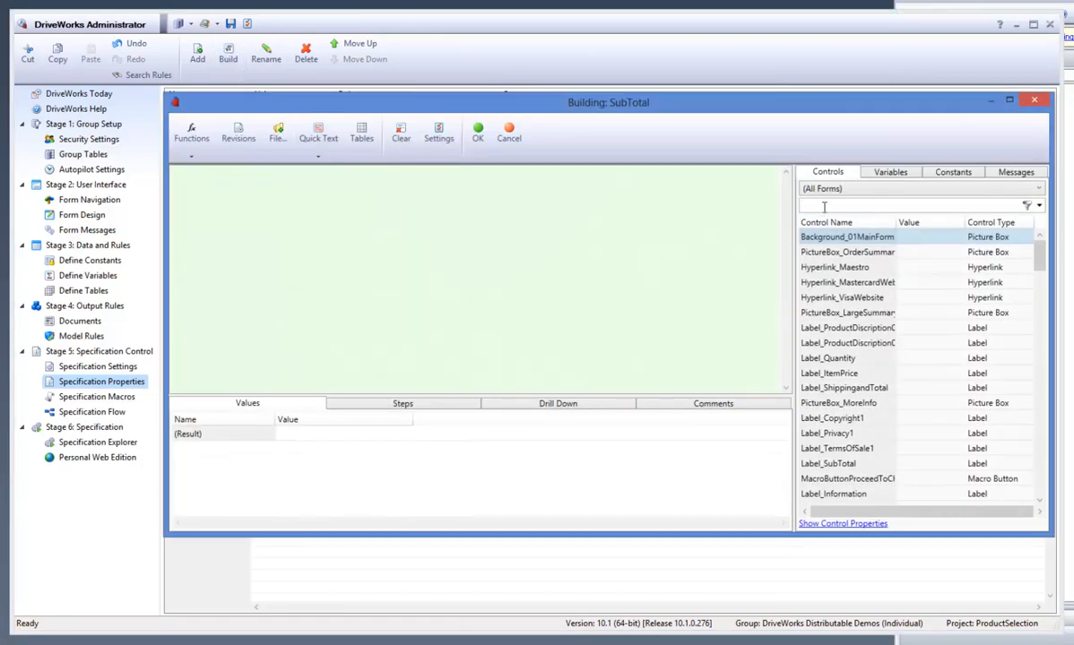
text(label_sub)
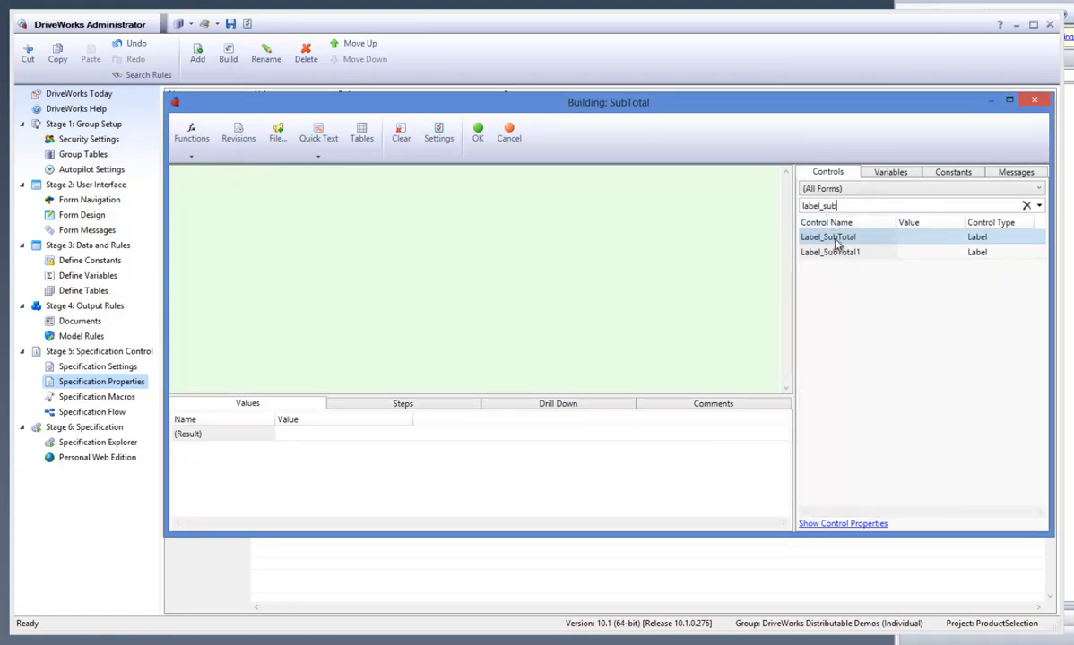
click(478, 134)
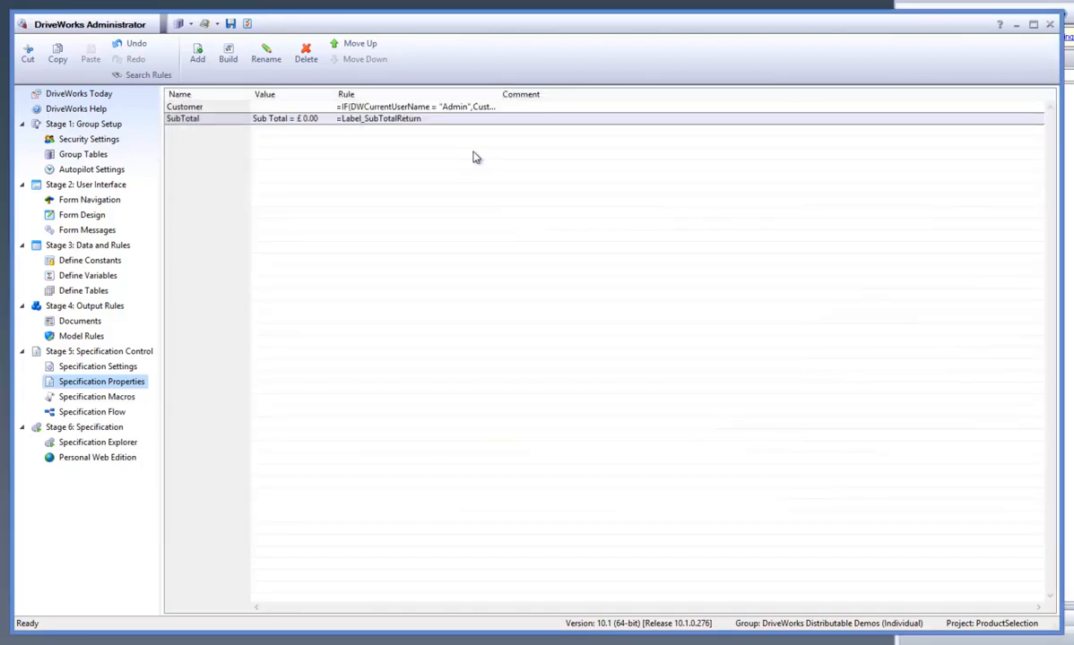
click(98, 442)
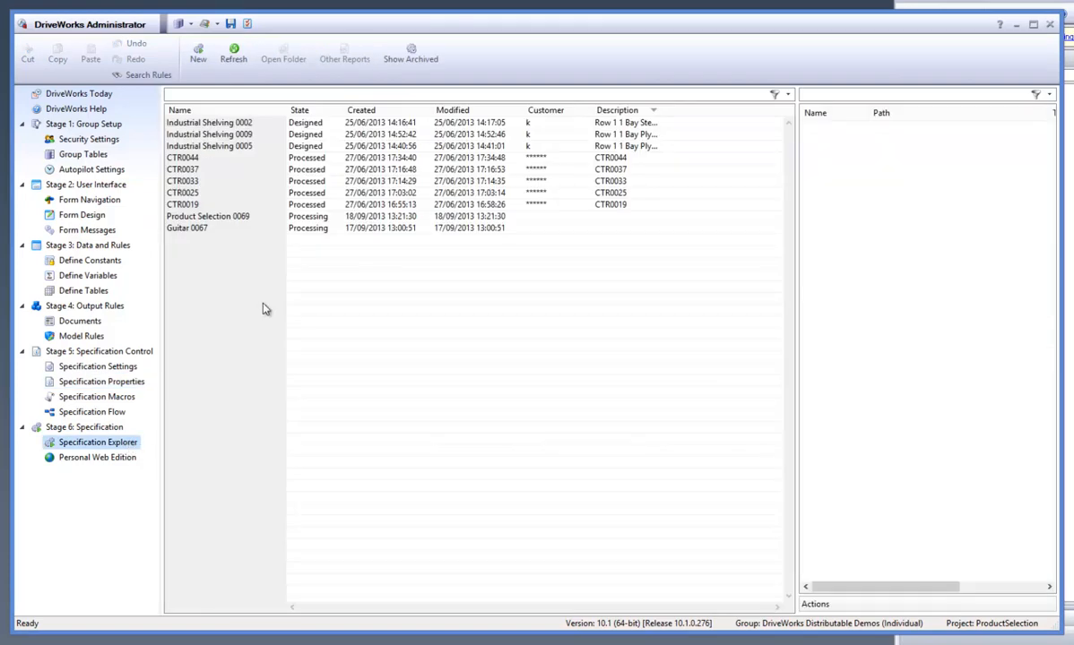
mouse_move(233, 55)
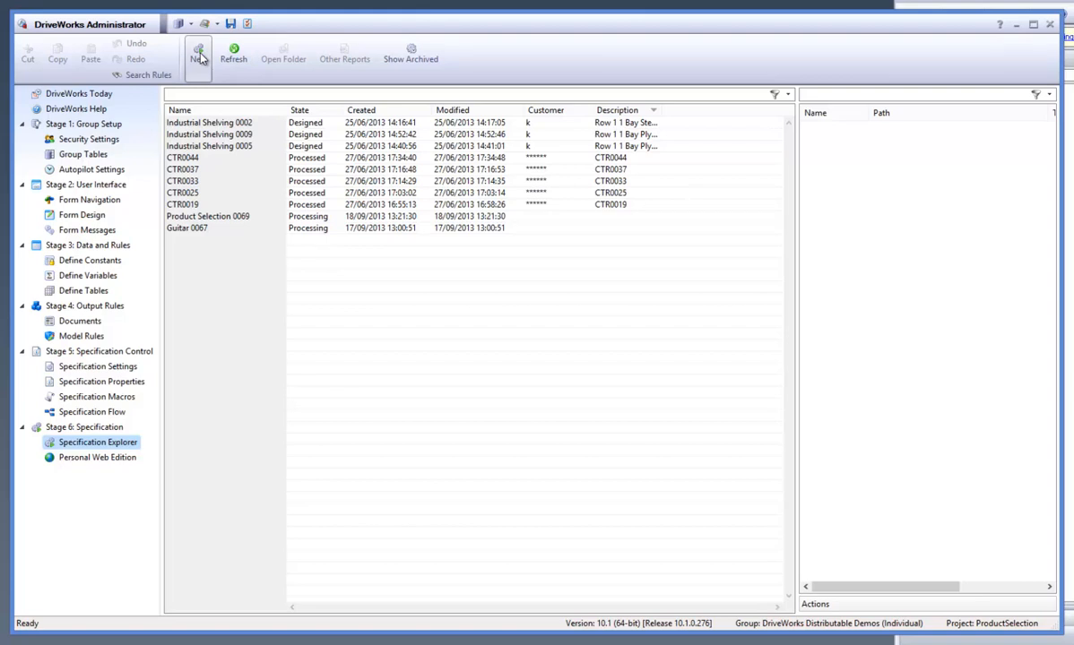
- Create a new specification using the ProductSelection project
click(198, 54)
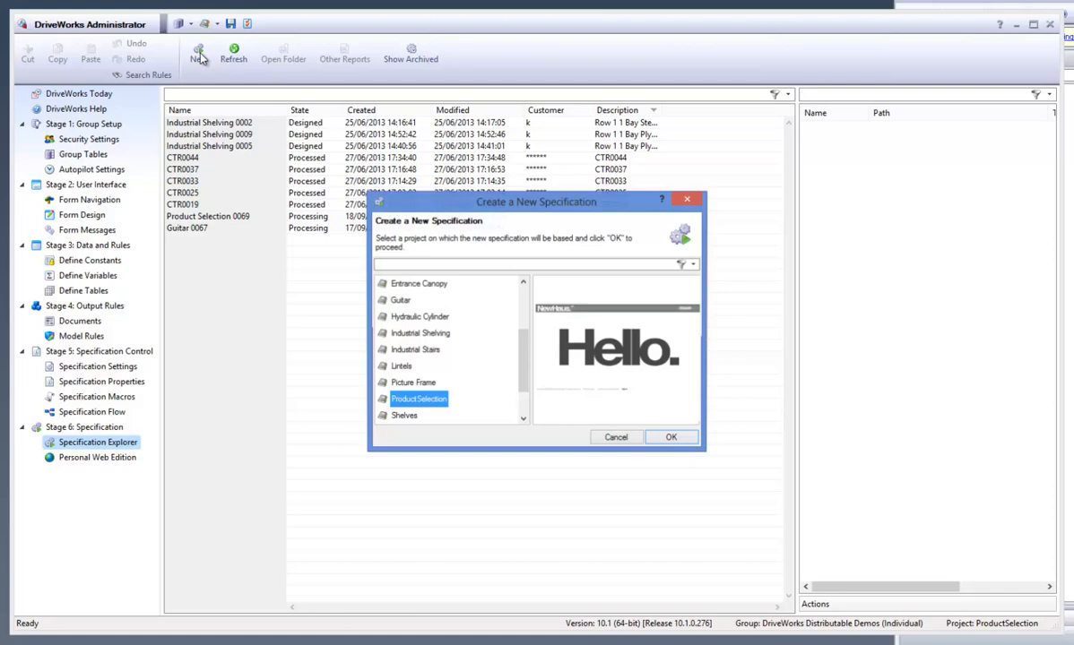
click(671, 436)
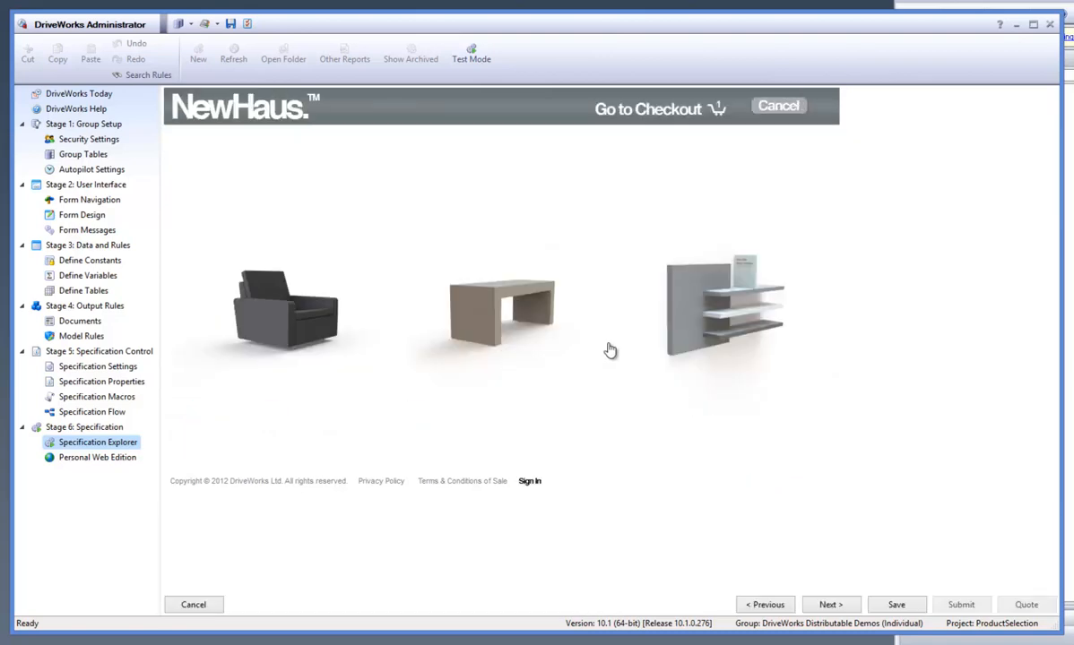
- Add the two-shelf shelving unit to the basket and view the £898.00 checkout basket
click(724, 304)
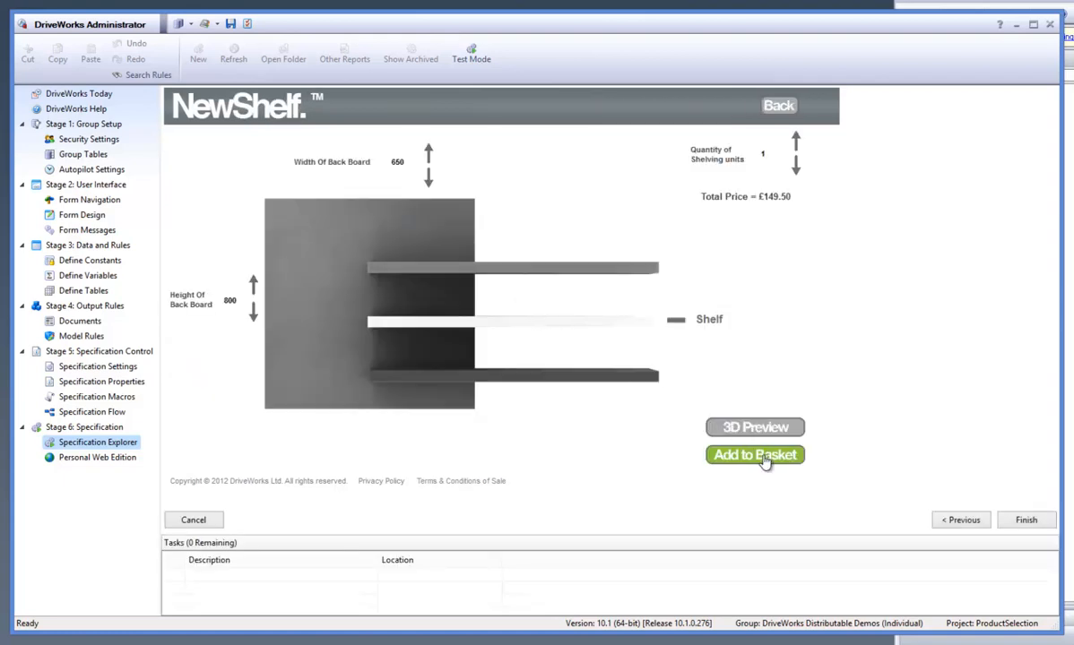
mouse_move(693, 327)
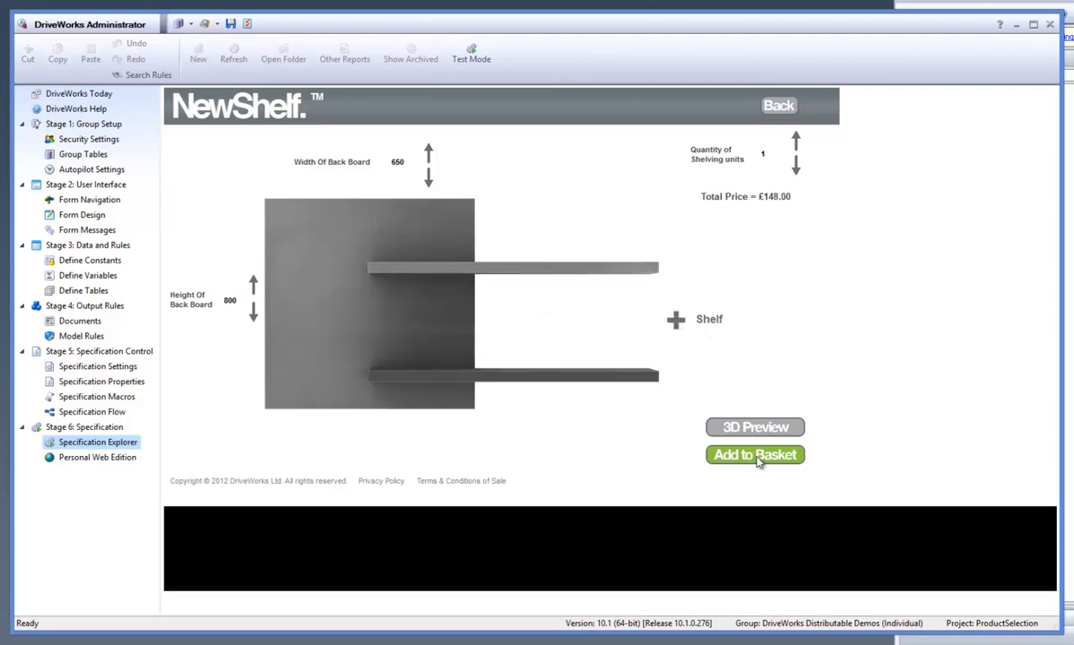
click(754, 454)
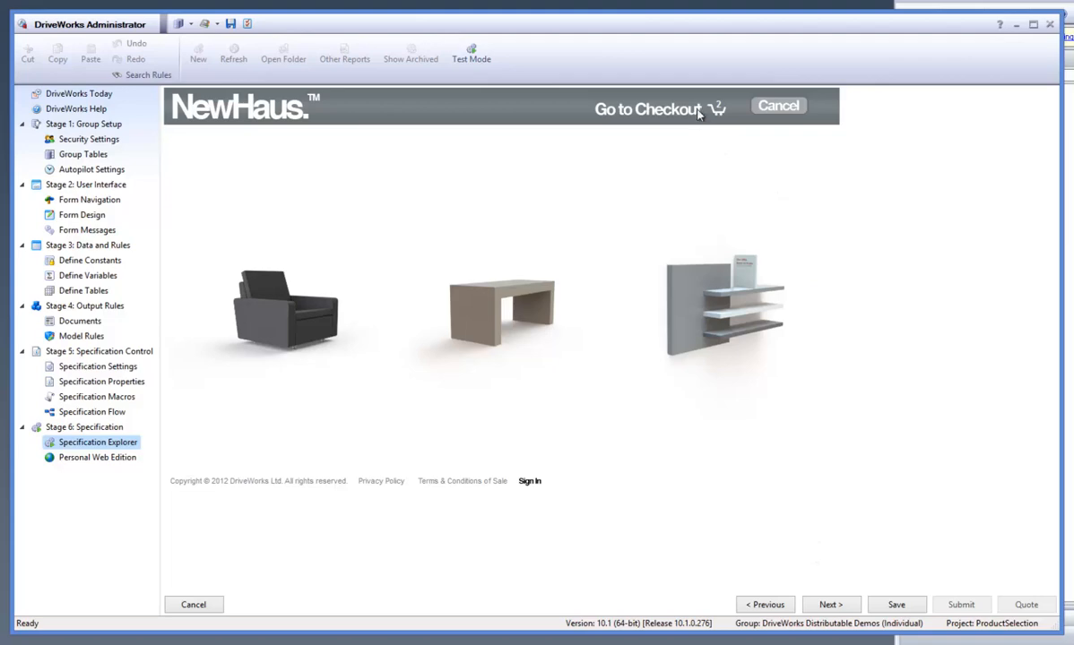
click(647, 109)
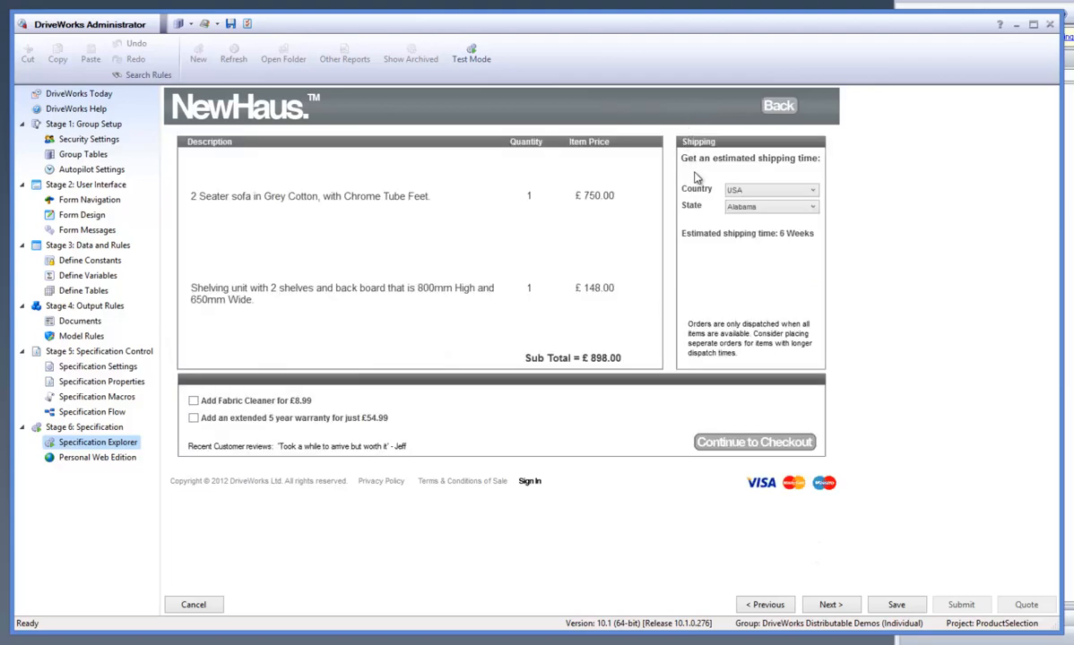
click(753, 442)
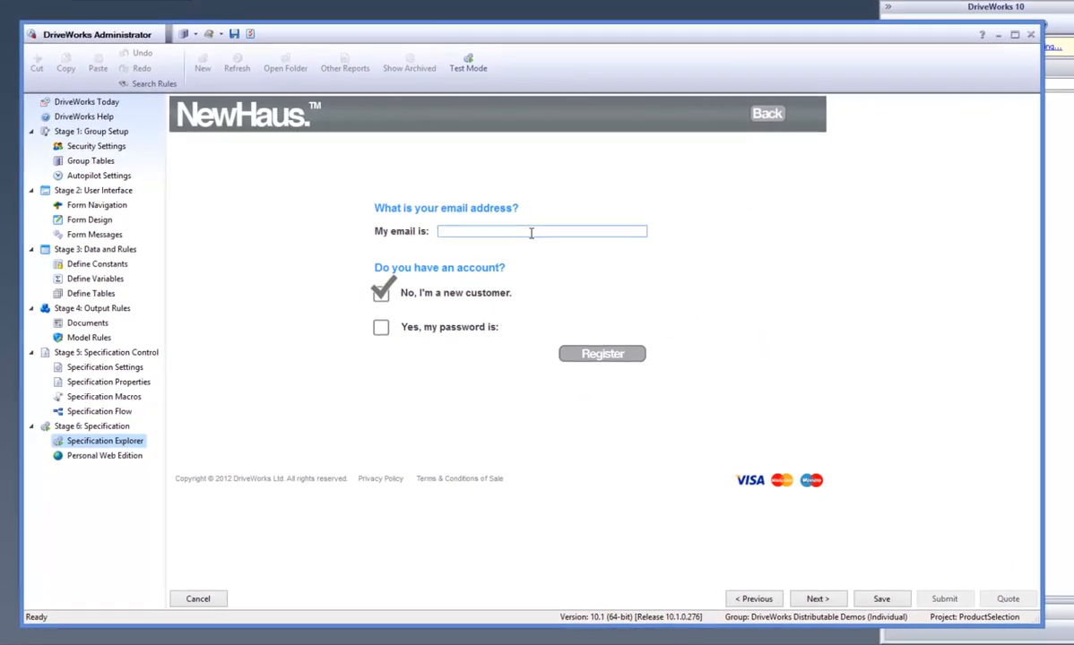
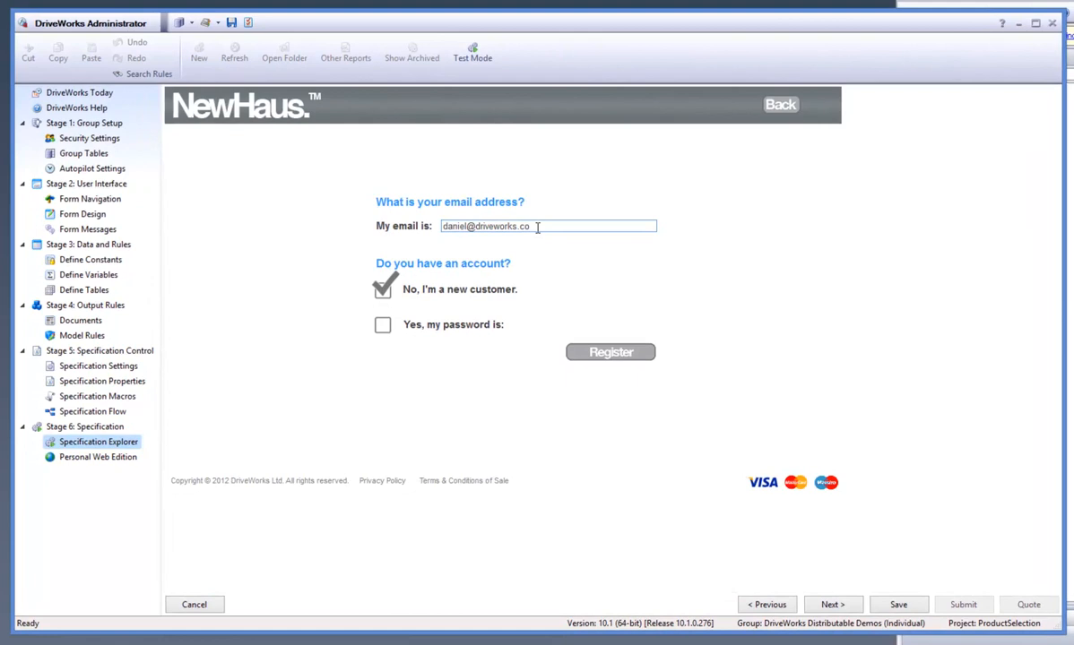
click(609, 351)
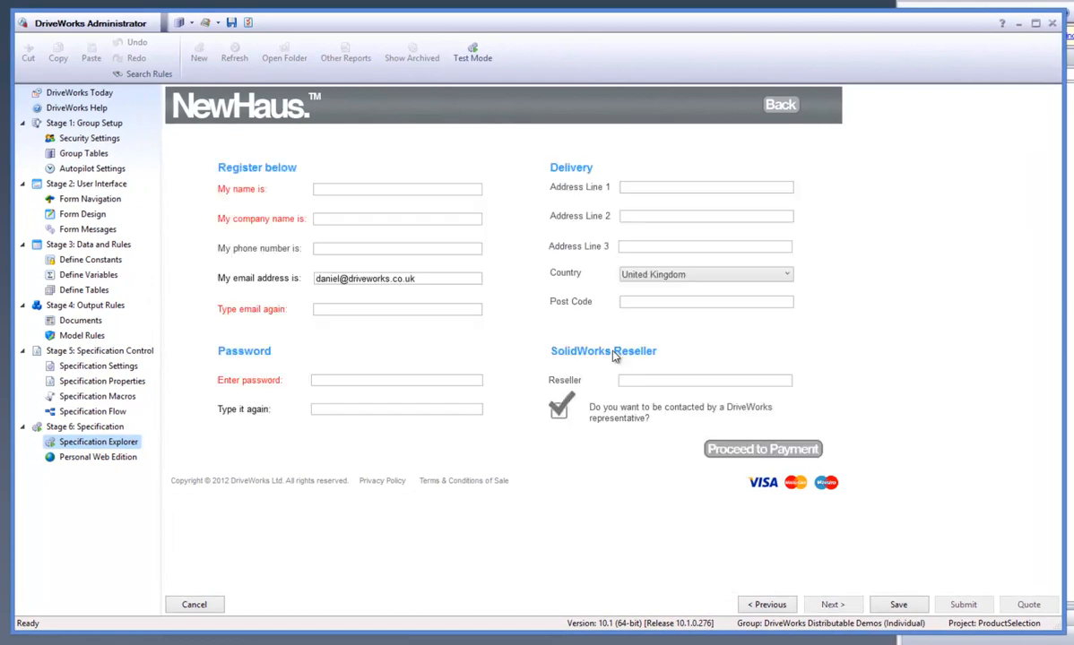
- Fill in the customer details, proceed to payment, place the order and submit the specification
text(Daniel)
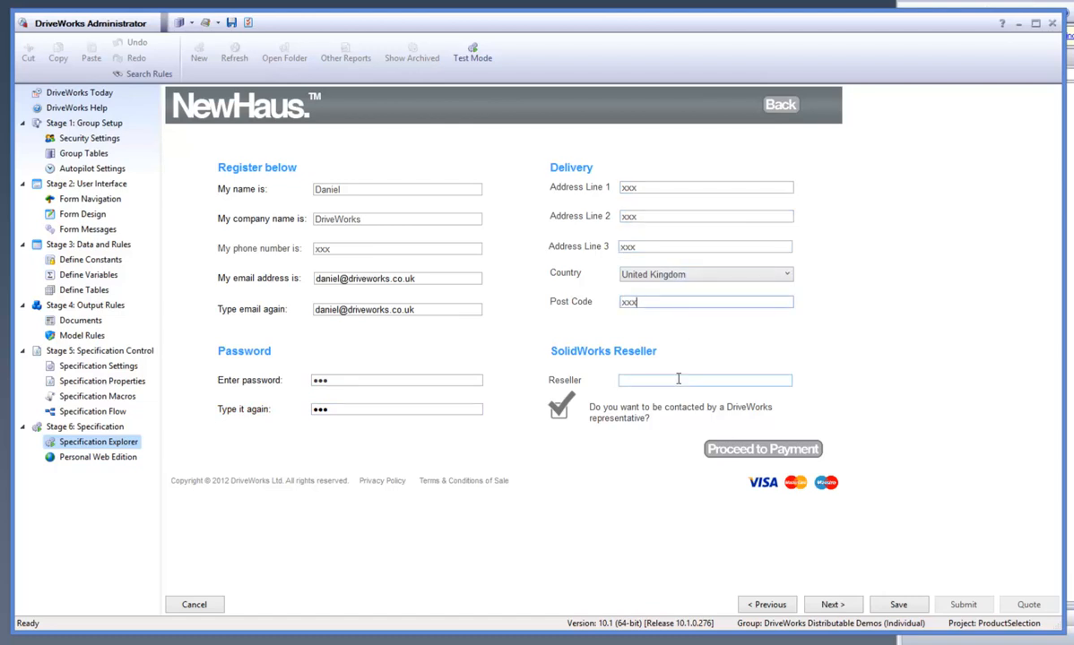
text(Solid S)
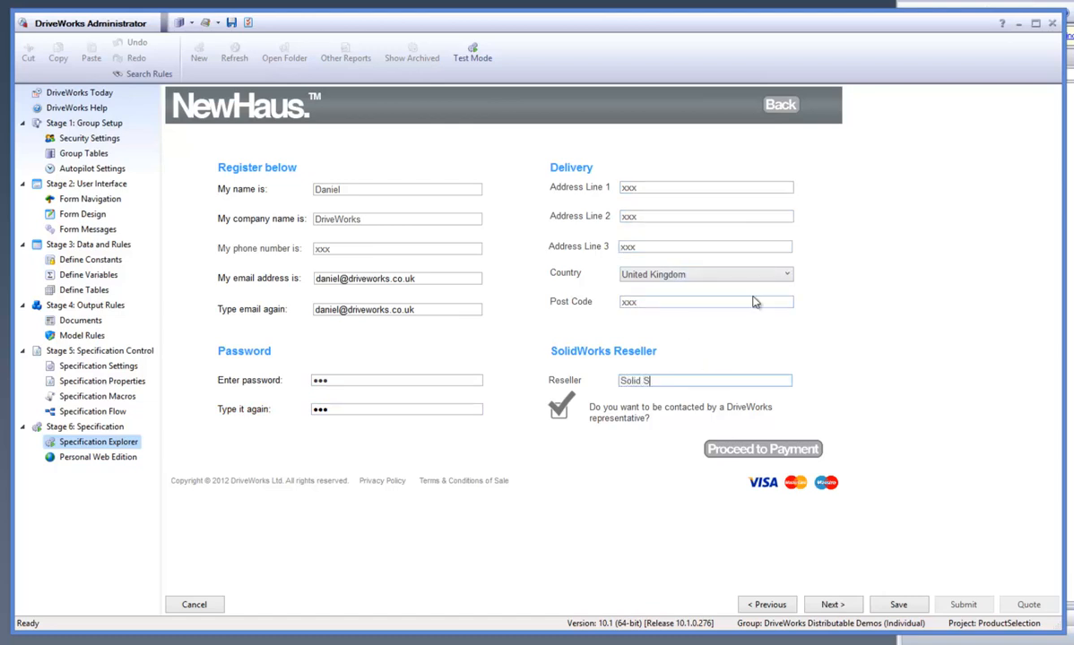
click(762, 449)
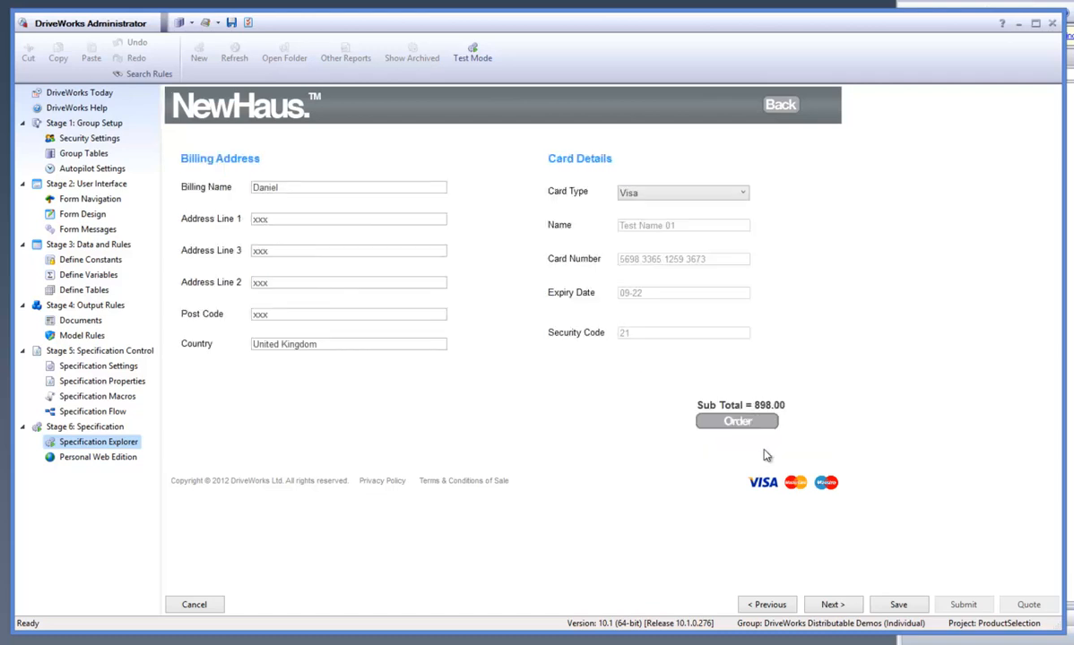
click(736, 422)
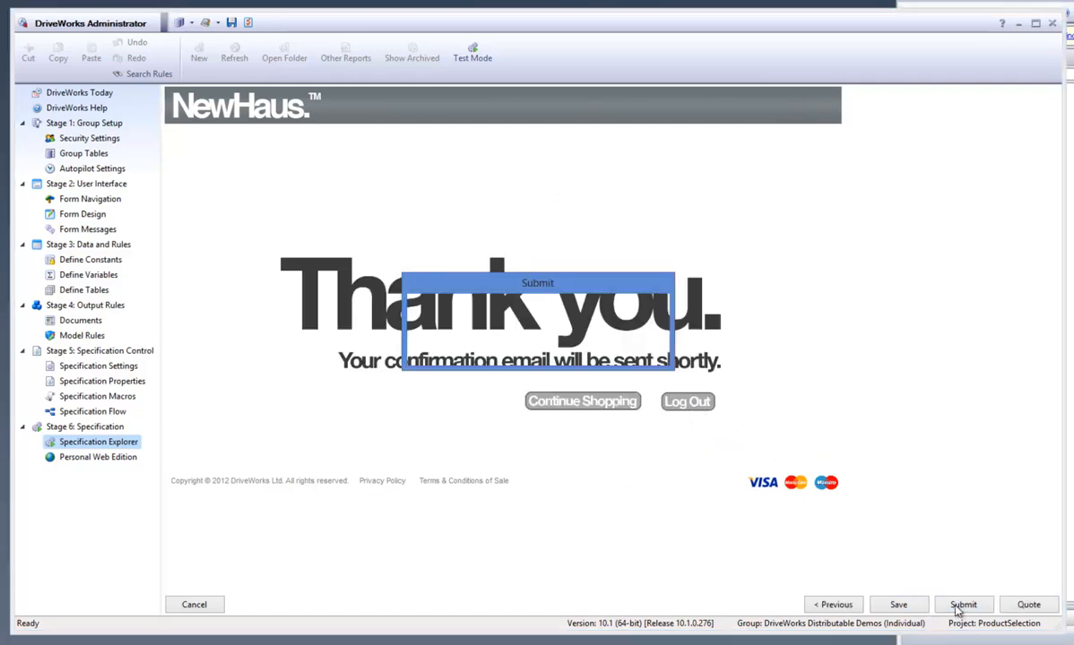
click(964, 604)
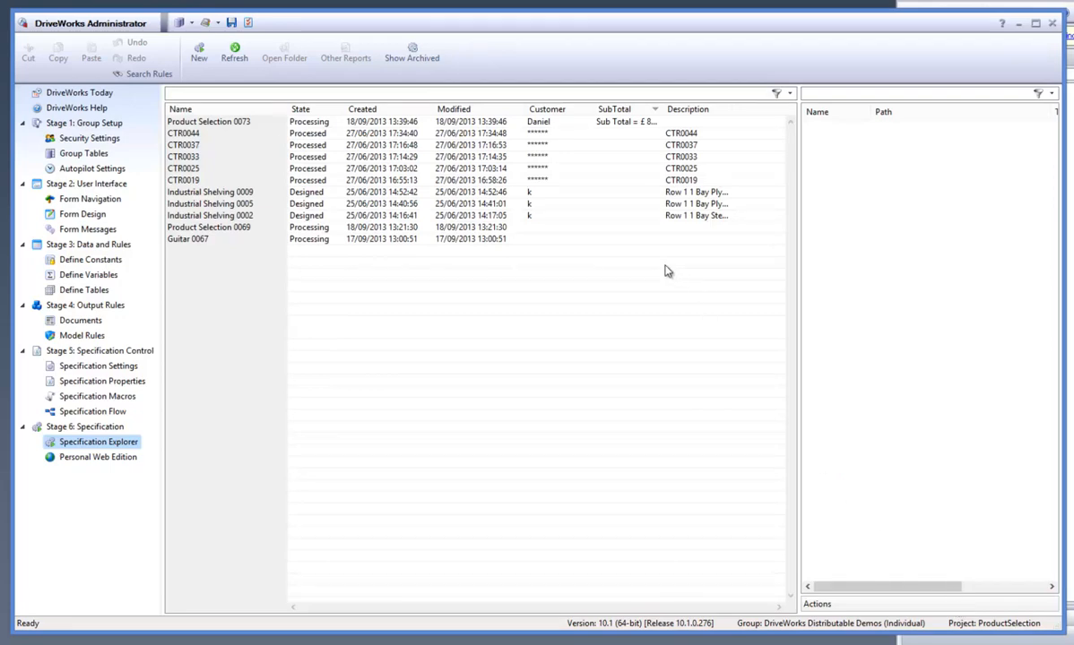
- Select Product Selection 0073 to show Sub Total = £898.00 and its documents
click(209, 121)
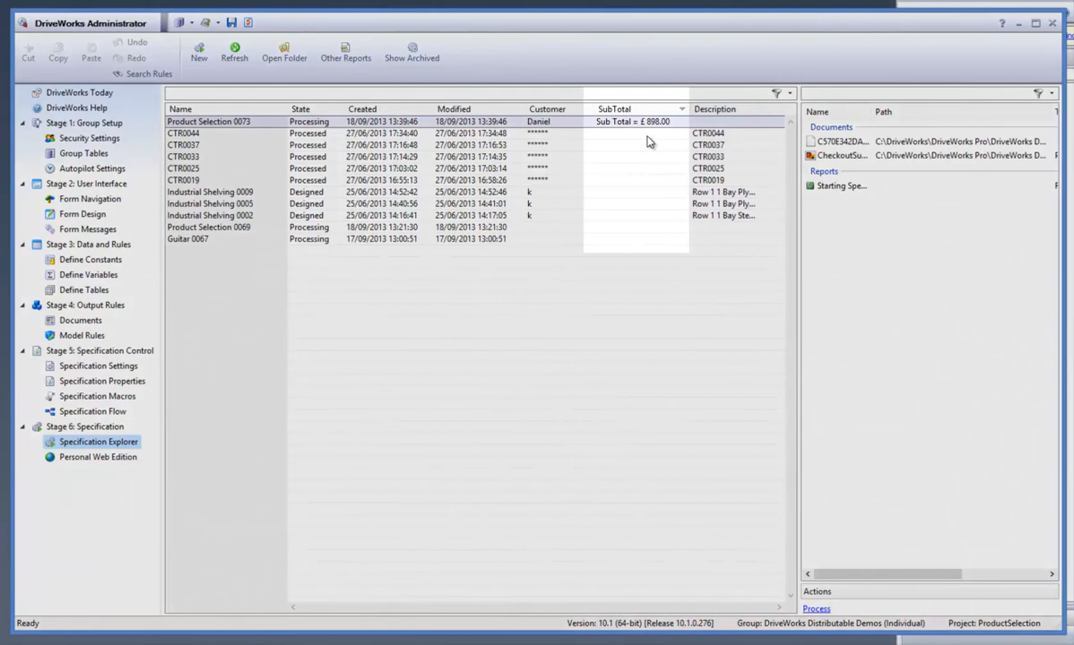
mouse_move(650, 140)
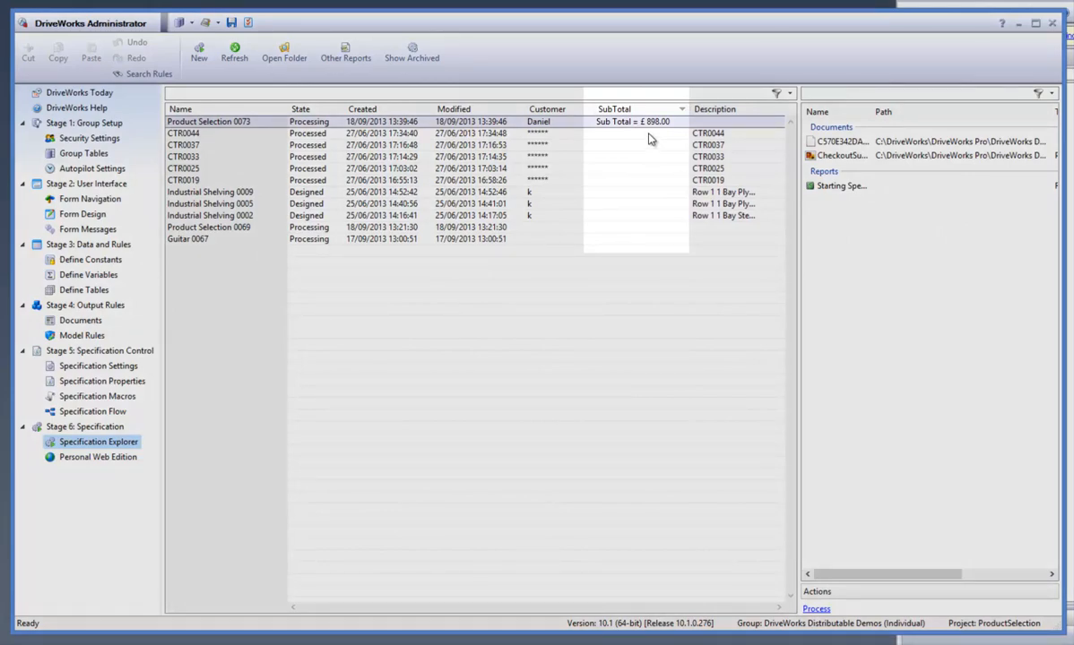